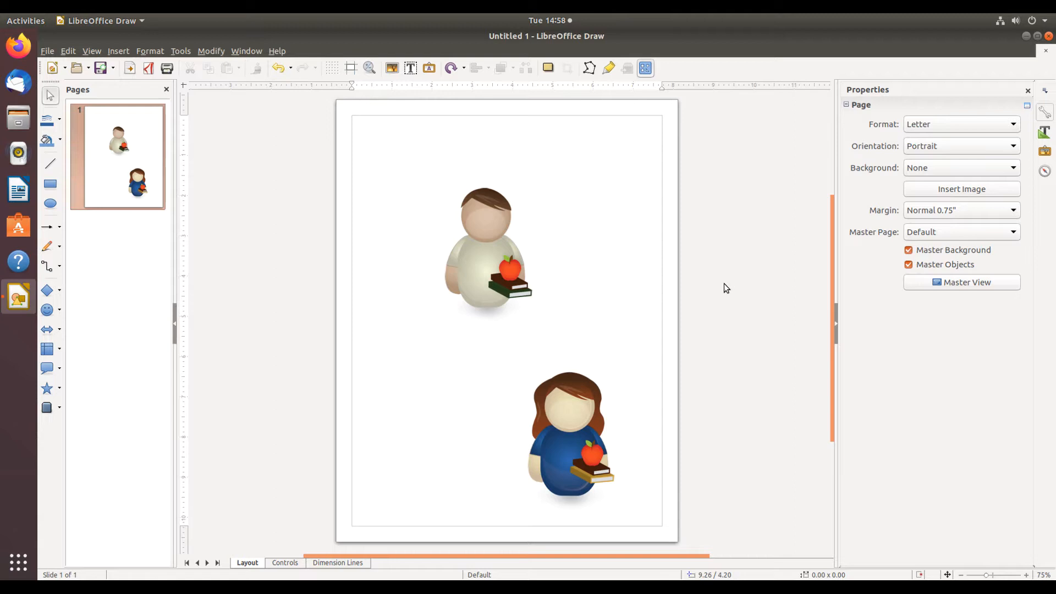
{"action": "mouse_move", "coordinate": [572, 360]}
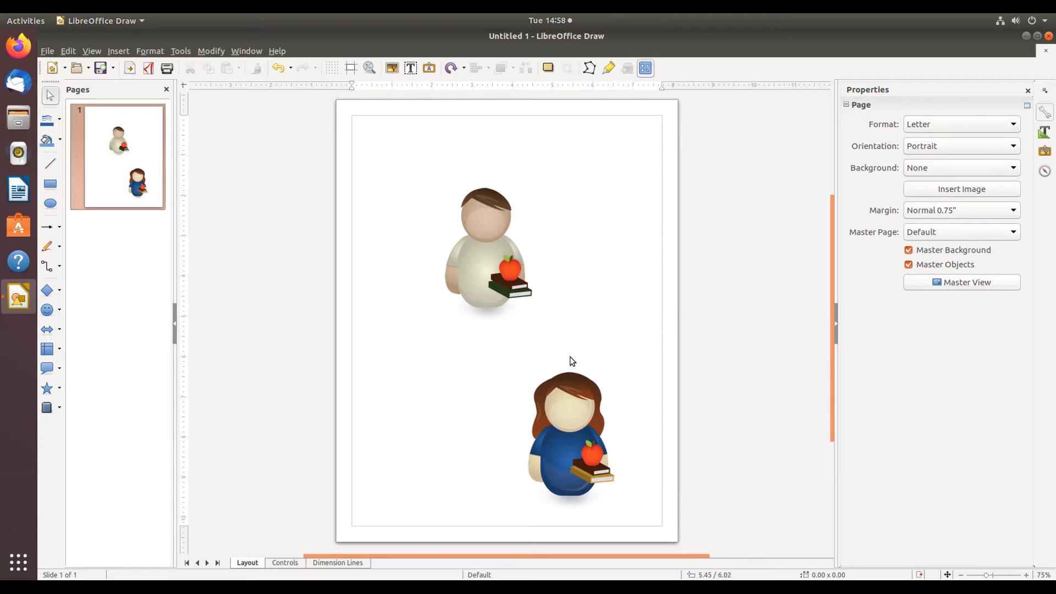
{"action": "mouse_move", "coordinate": [457, 360]}
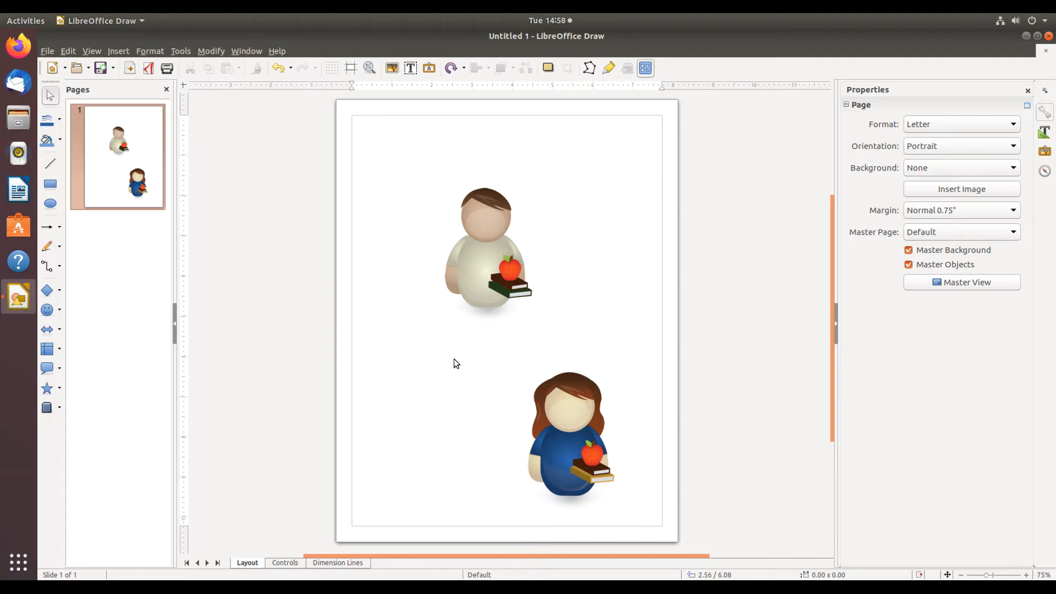
{"action": "mouse_move", "coordinate": [452, 360]}
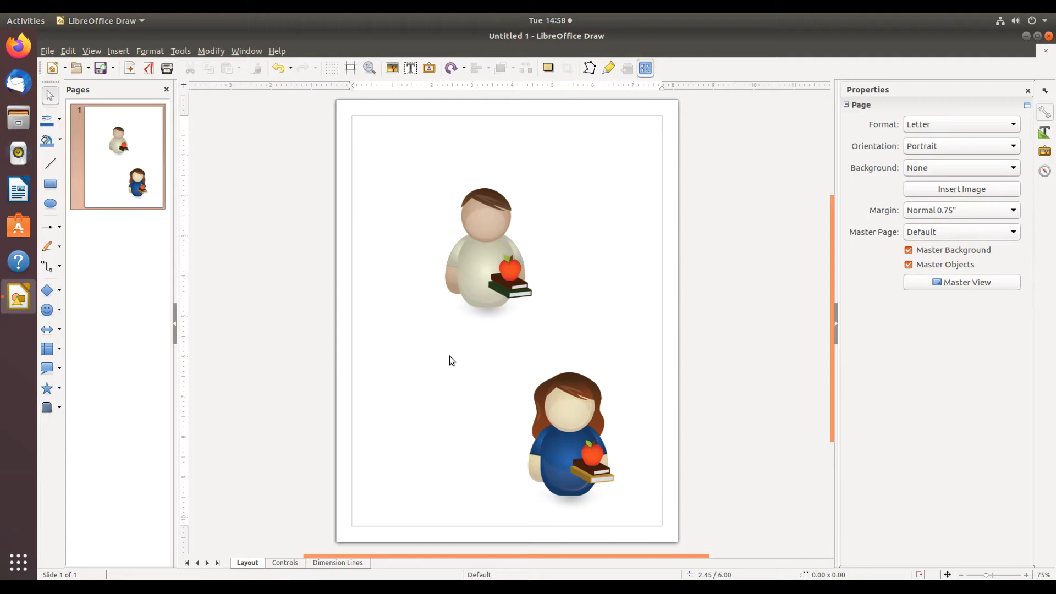
{"action": "mouse_move", "coordinate": [210, 301]}
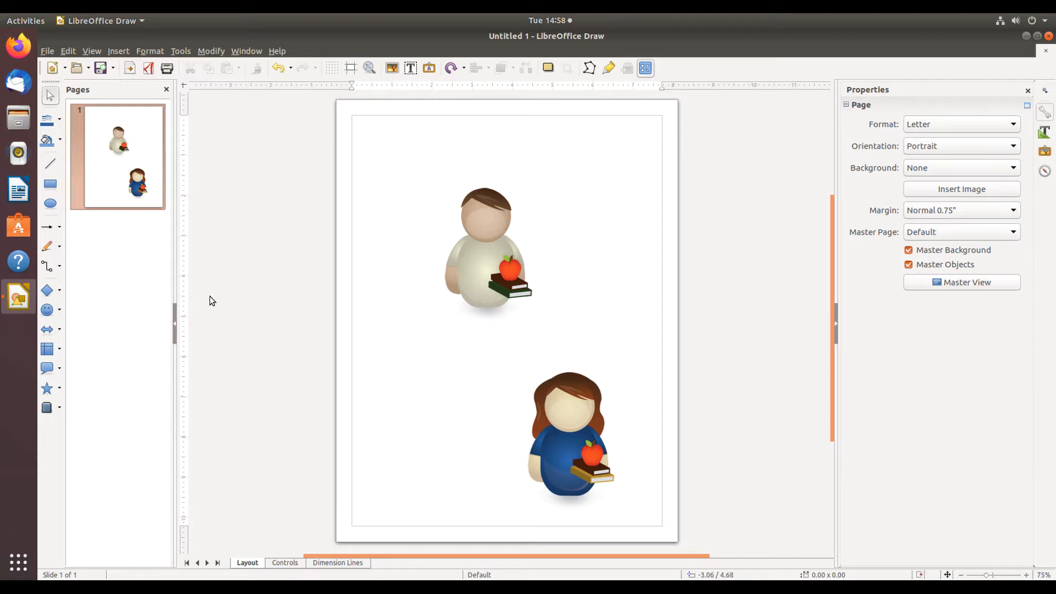
{"action": "mouse_move", "coordinate": [46, 227]}
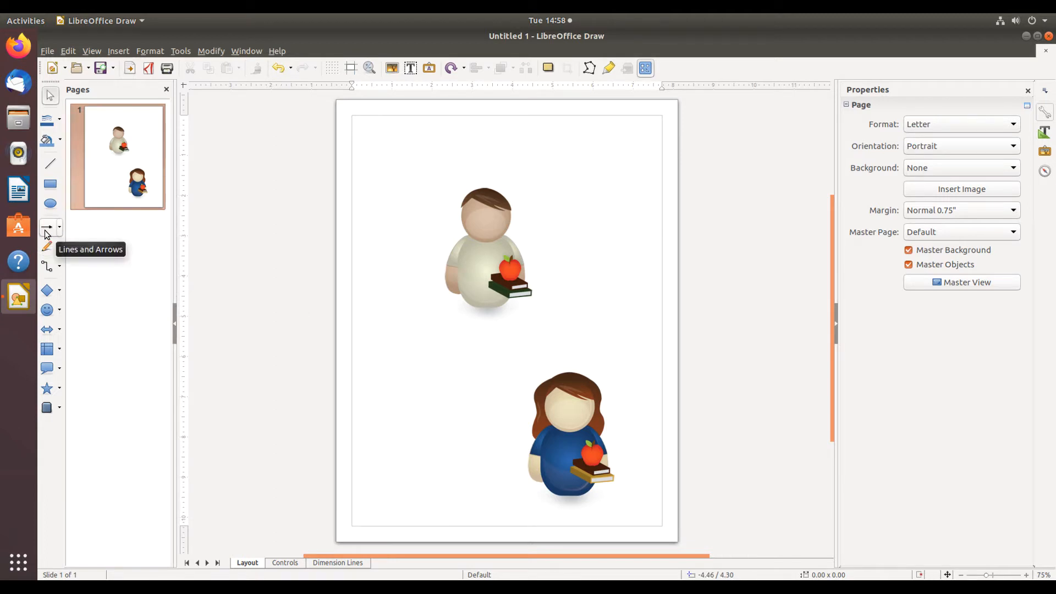
Draw an arrow from the lower left up toward the upper student figure.
{"action": "left_click", "coordinate": [47, 227]}
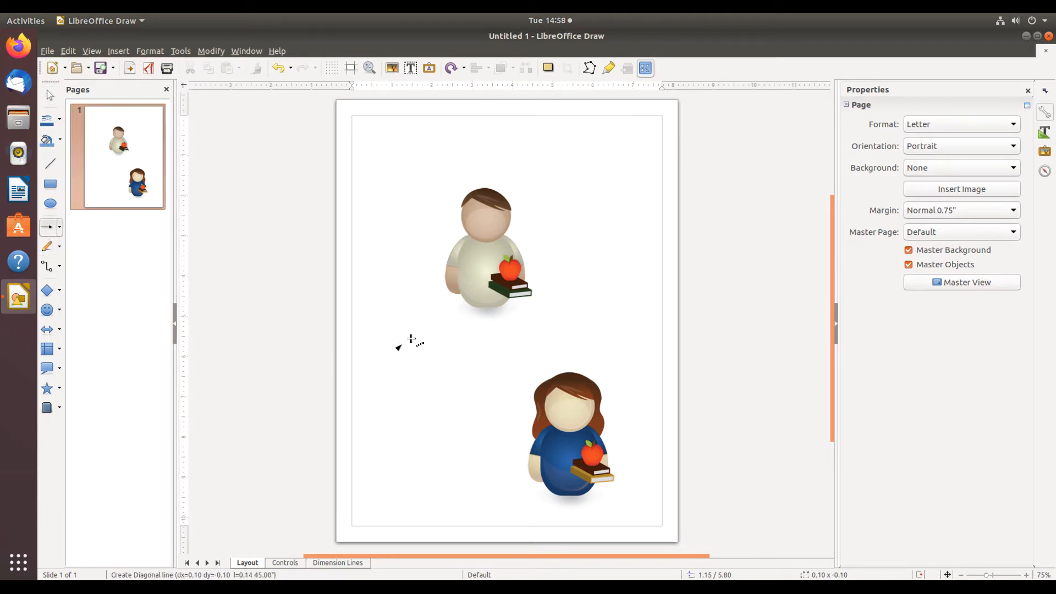
{"action": "left_click_drag", "start_coordinate": [398, 348], "coordinate": [450, 308]}
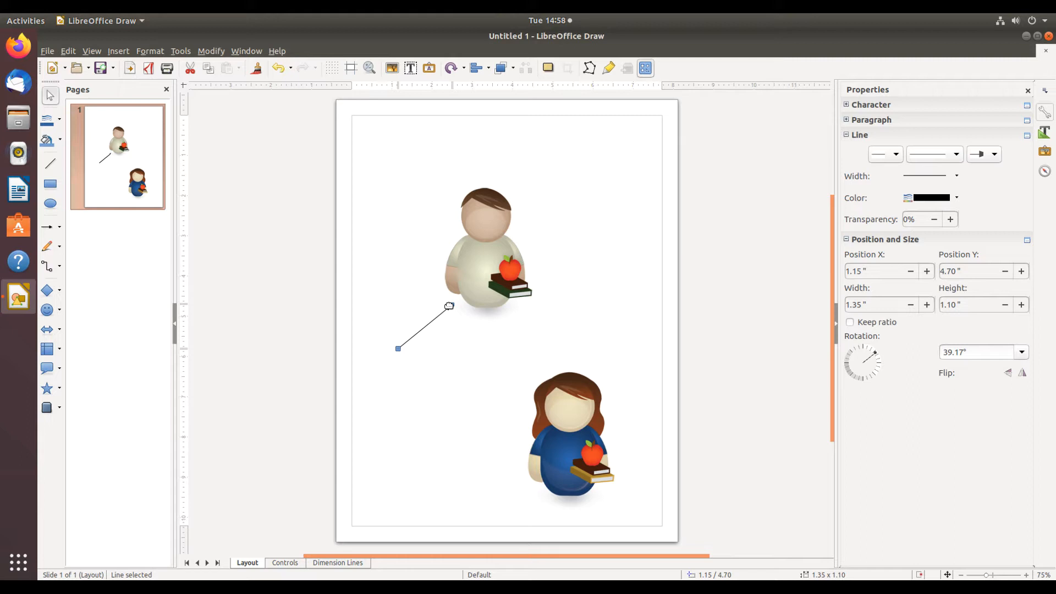
Type the label 'This student' onto the selected arrow.
{"action": "type", "text": "Thi"}
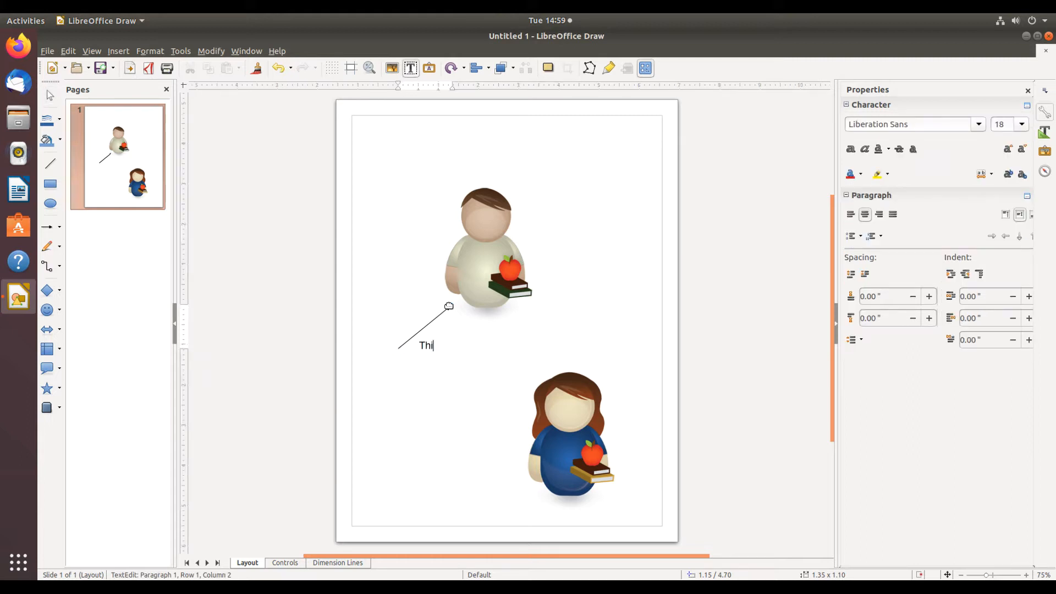
{"action": "type", "text": "s st"}
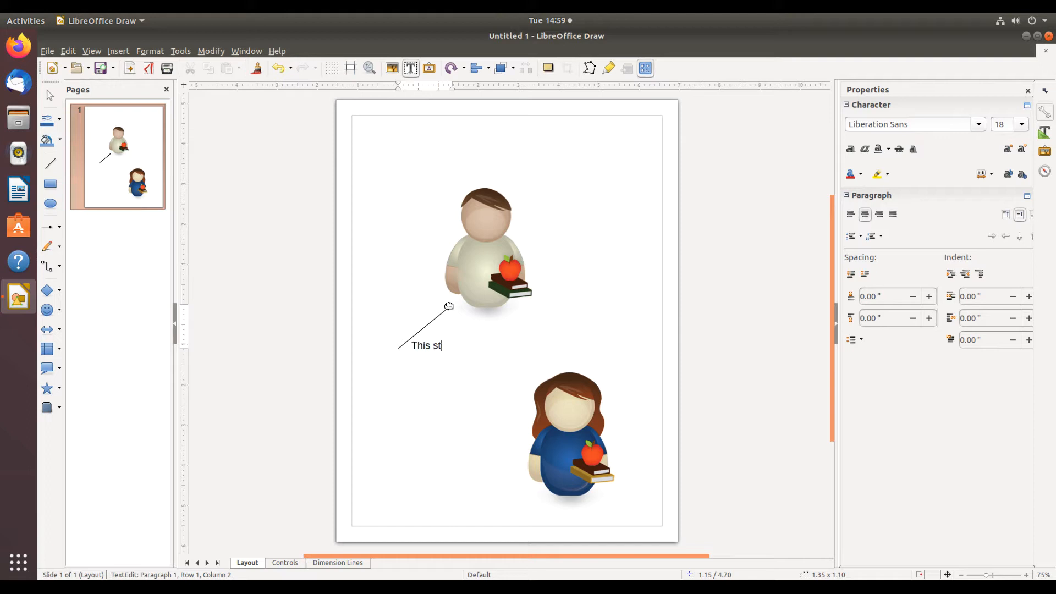
{"action": "type", "text": "uden"}
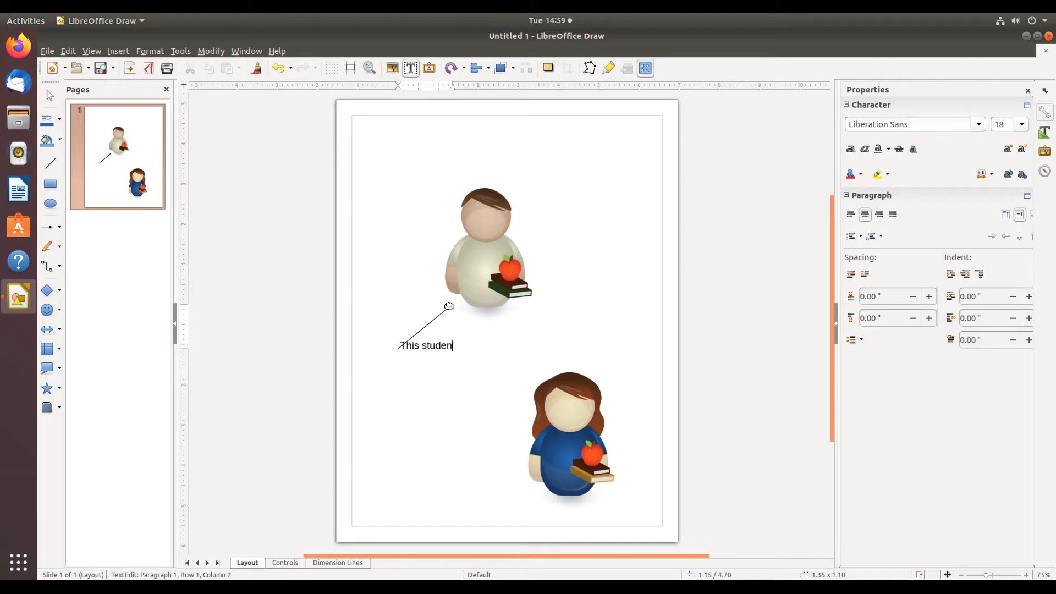
{"action": "type", "text": "t"}
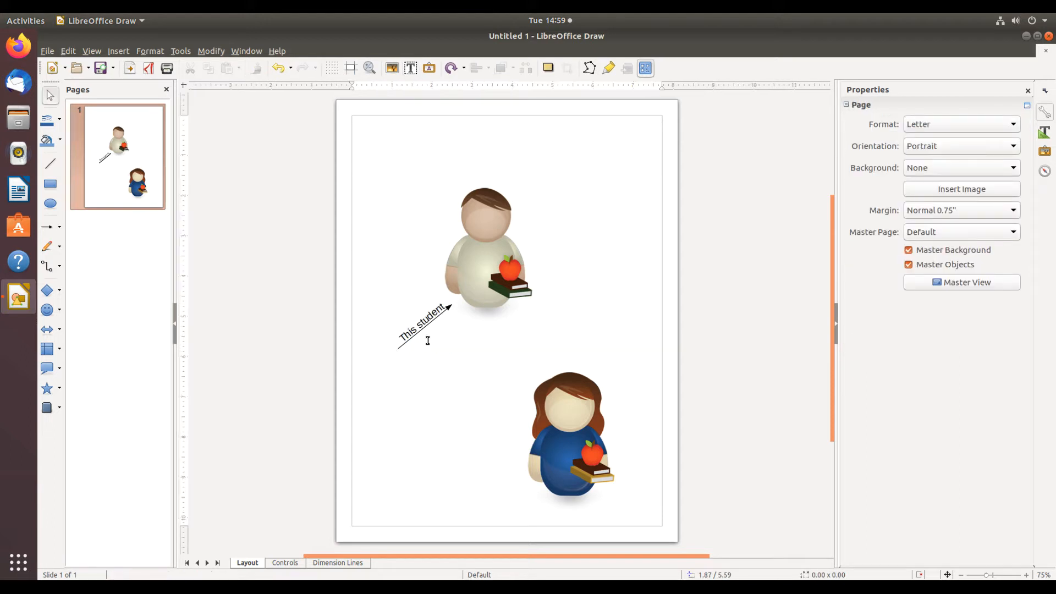
{"action": "mouse_move", "coordinate": [436, 323]}
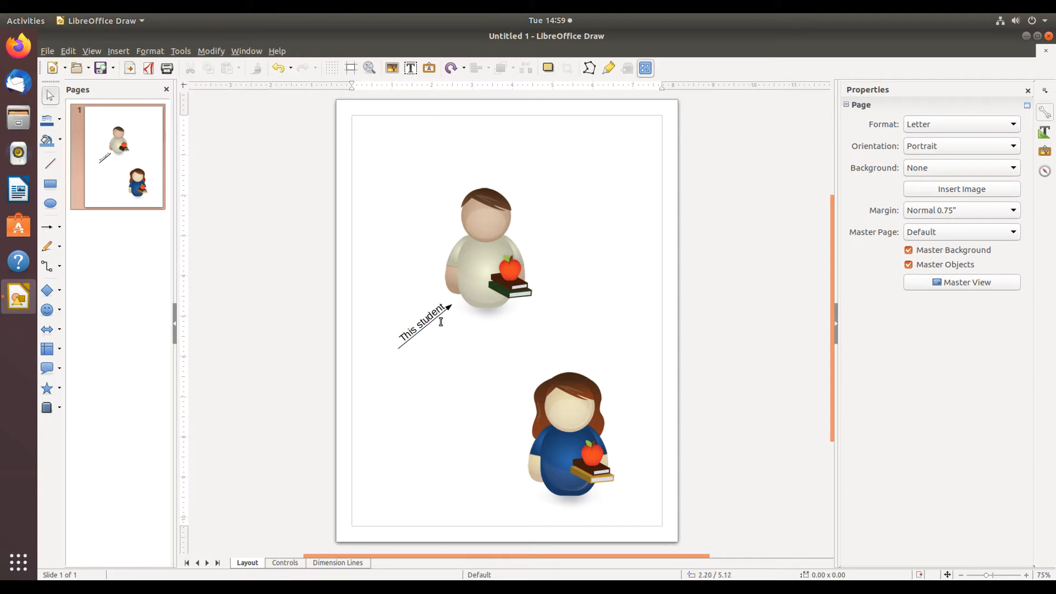
{"action": "mouse_move", "coordinate": [448, 322]}
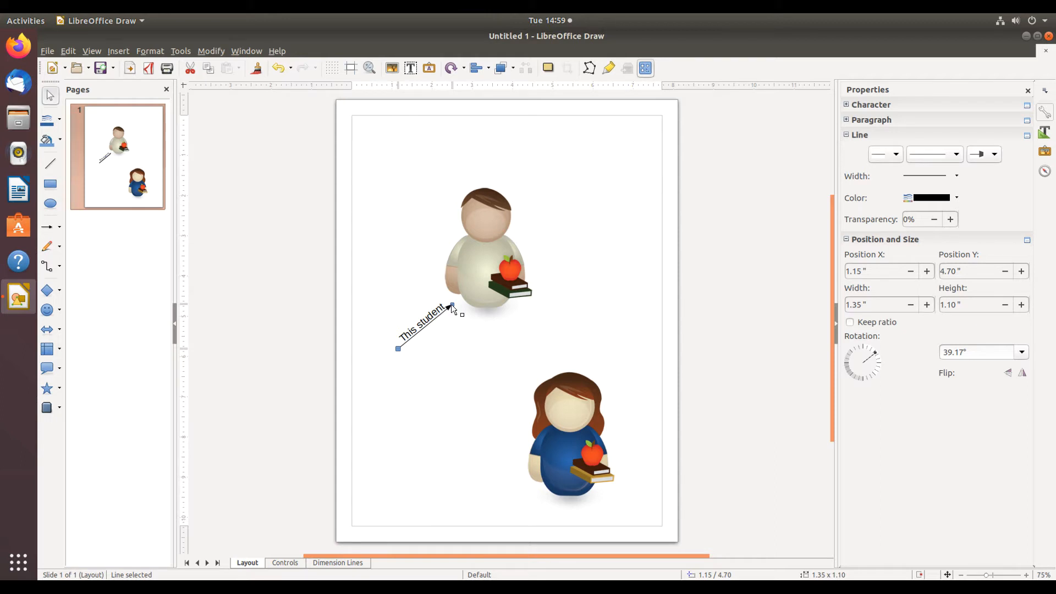
Open Edit Style for the labelled arrow line from its context menu.
{"action": "right_click", "coordinate": [451, 308]}
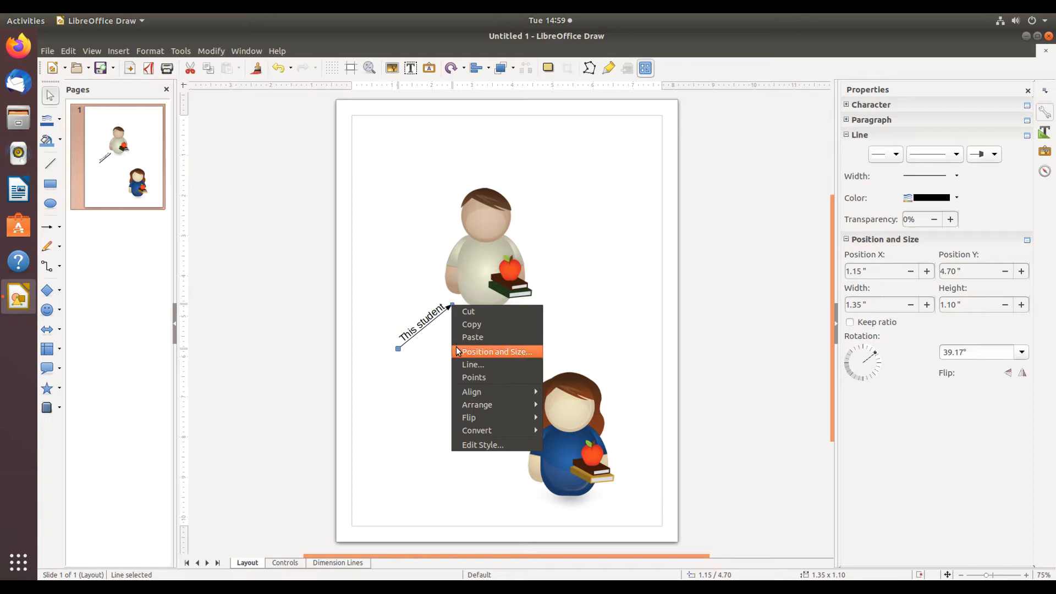
{"action": "mouse_move", "coordinate": [477, 446]}
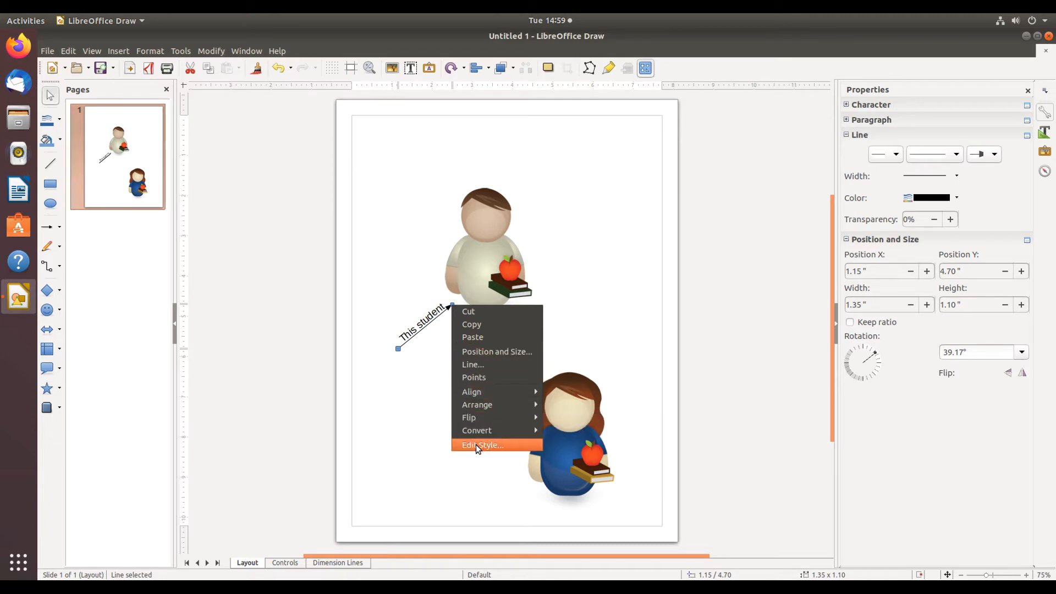
{"action": "left_click", "coordinate": [483, 445]}
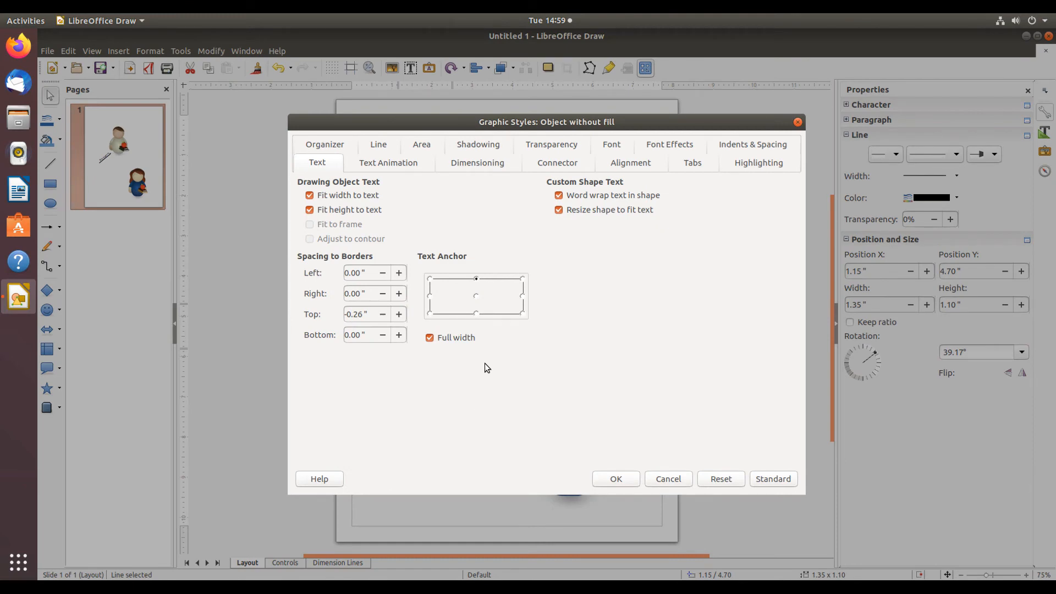
{"action": "mouse_move", "coordinate": [283, 166]}
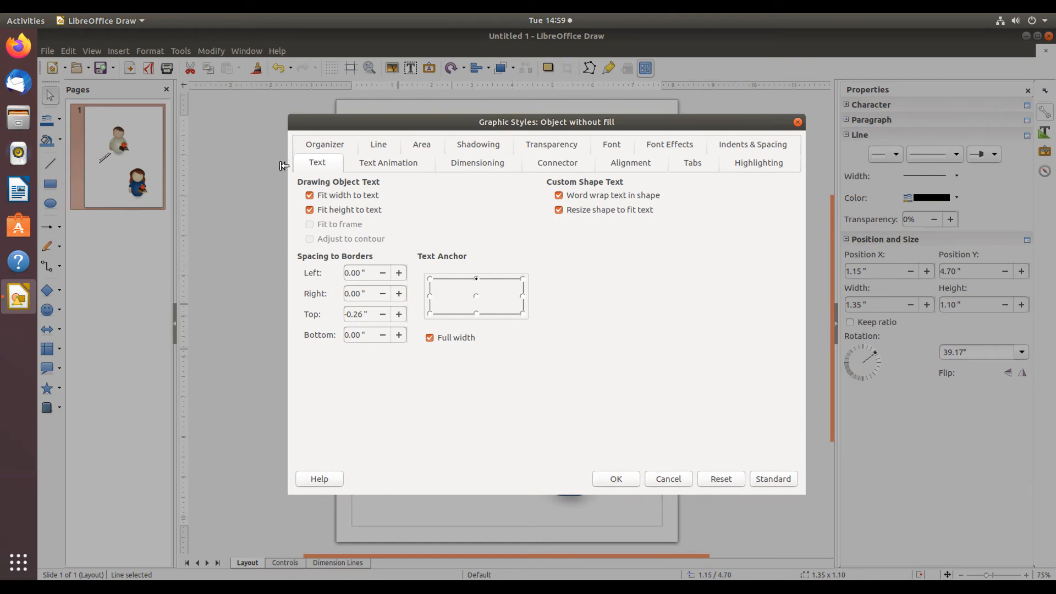
{"action": "mouse_move", "coordinate": [325, 167]}
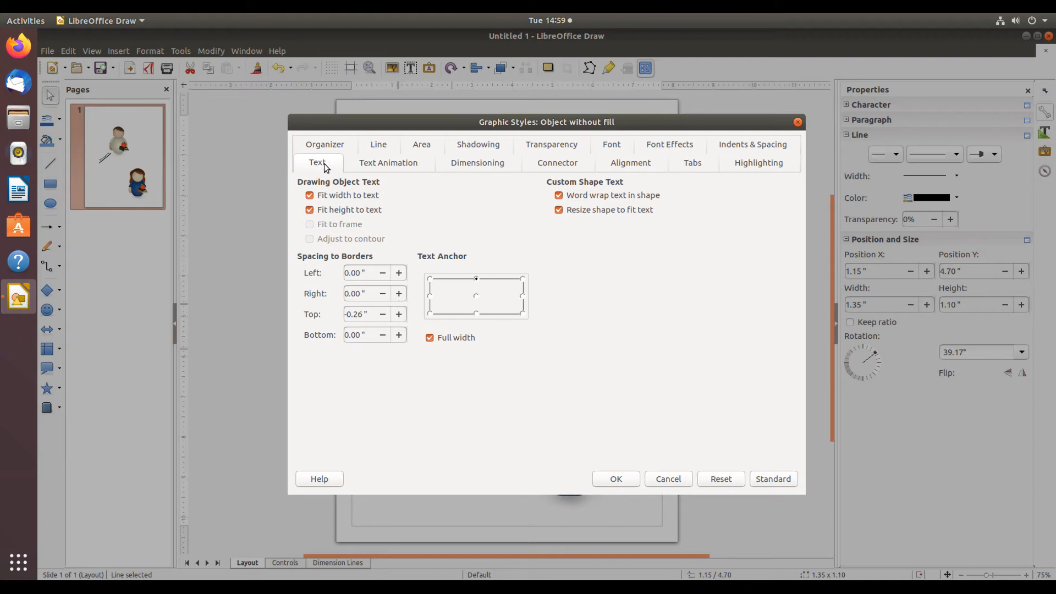
{"action": "mouse_move", "coordinate": [316, 165]}
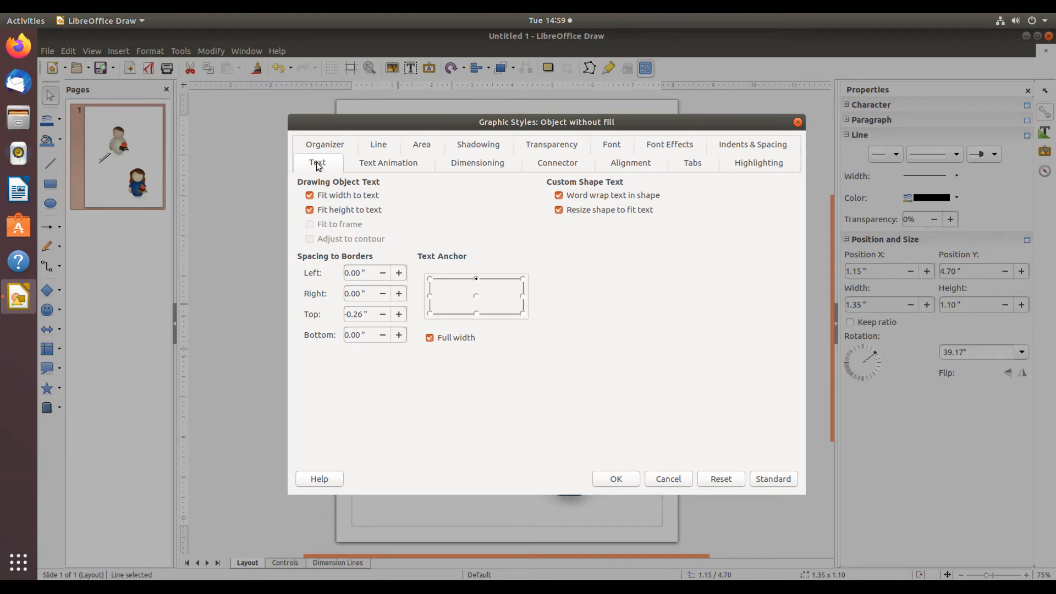
{"action": "mouse_move", "coordinate": [334, 266]}
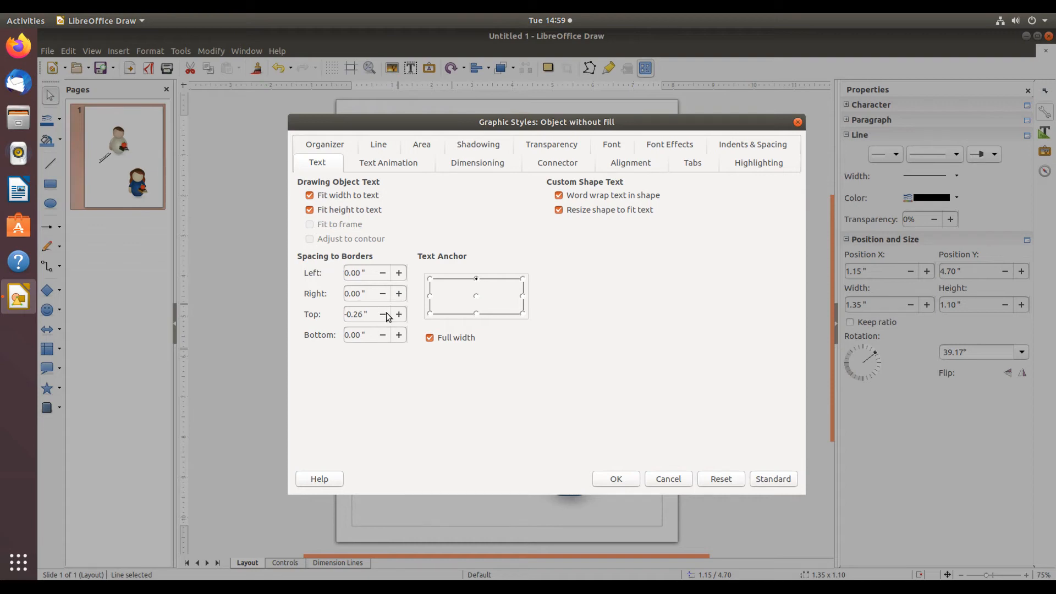
{"action": "mouse_move", "coordinate": [371, 307]}
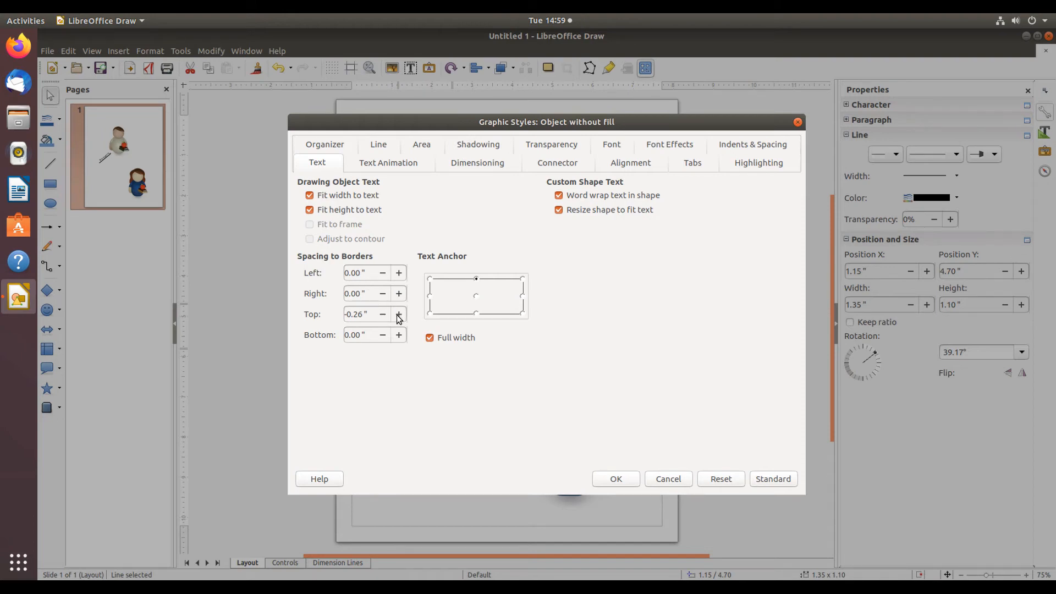
Raise the text Top spacing to 0.30" and apply it with OK.
{"action": "left_click", "coordinate": [399, 314]}
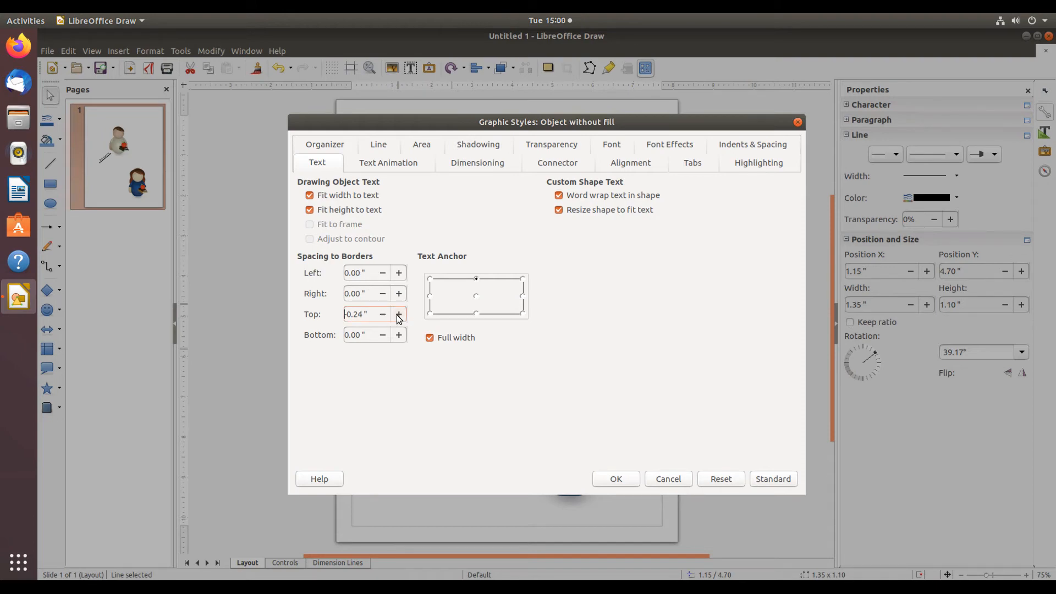
{"action": "left_click", "coordinate": [399, 314]}
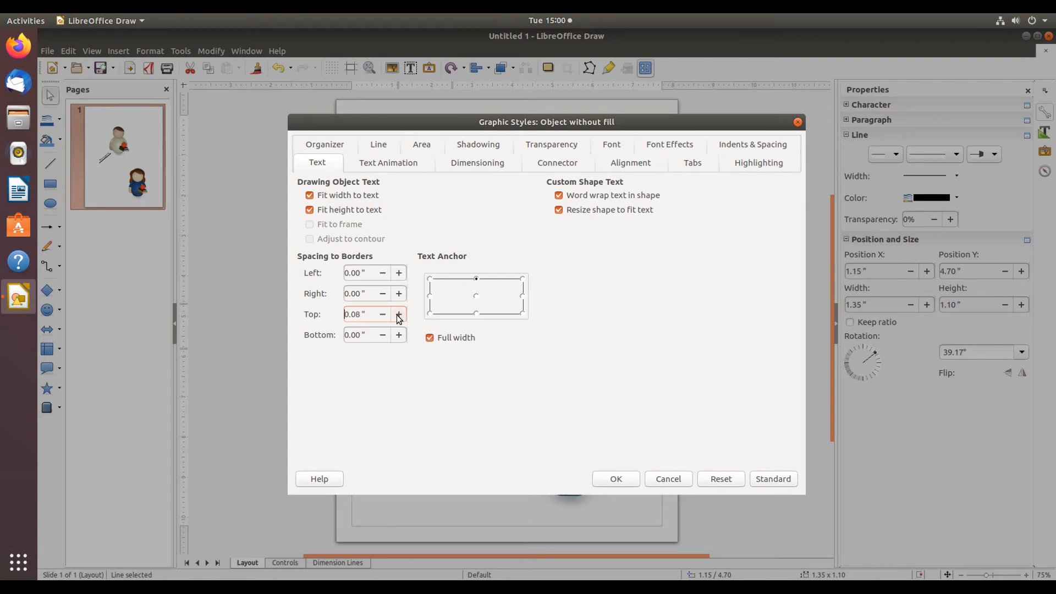
{"action": "left_click", "coordinate": [399, 314]}
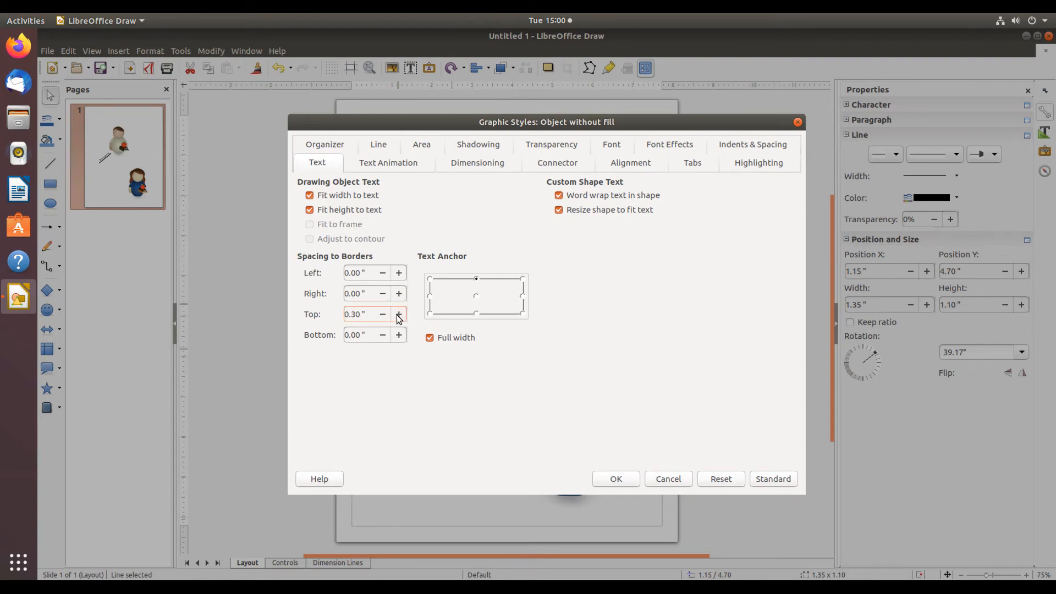
{"action": "mouse_move", "coordinate": [400, 332]}
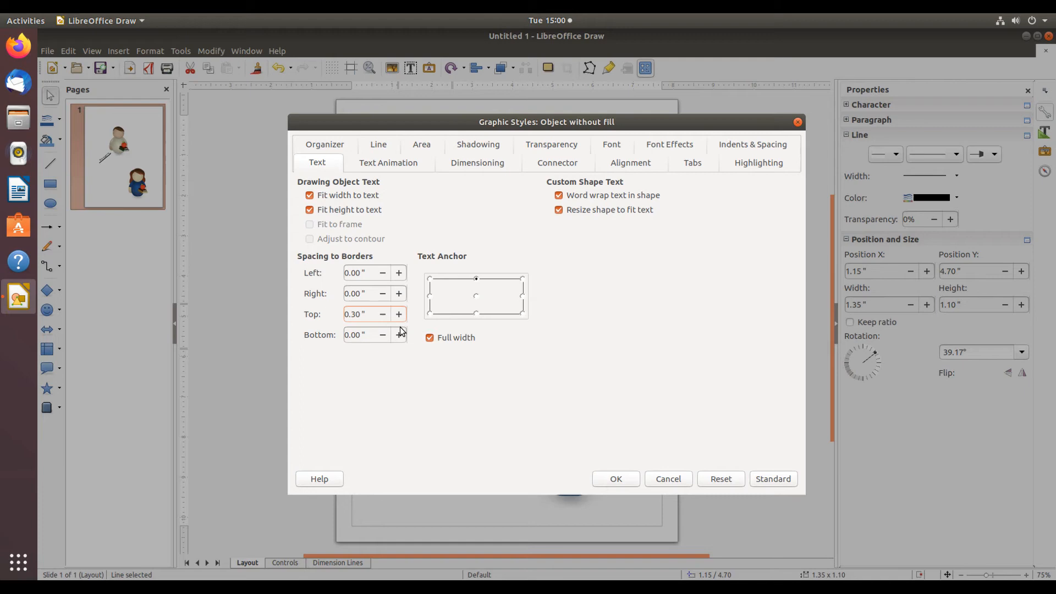
{"action": "mouse_move", "coordinate": [388, 294]}
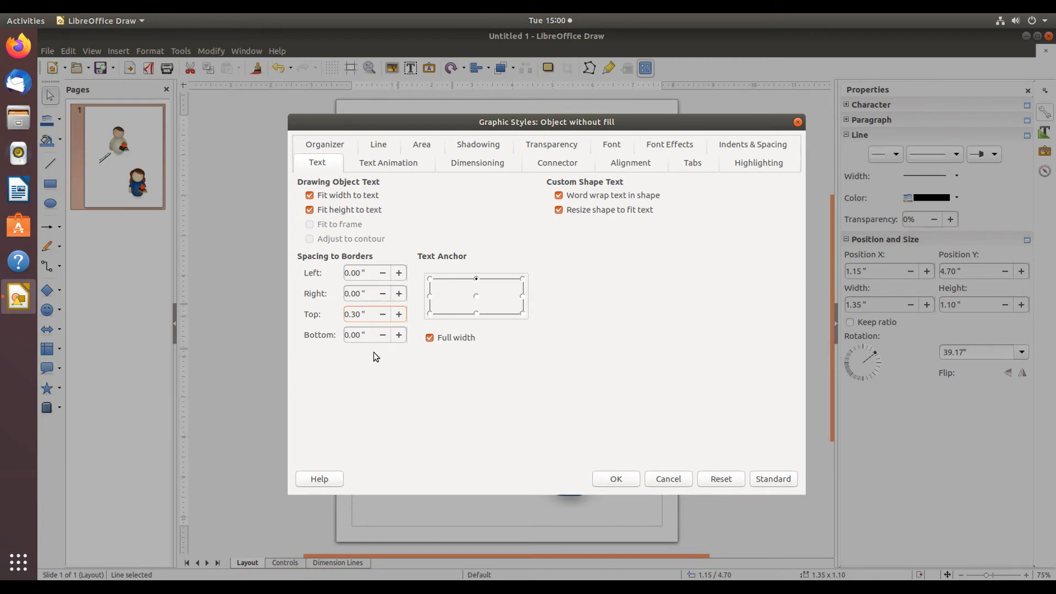
{"action": "mouse_move", "coordinate": [472, 401]}
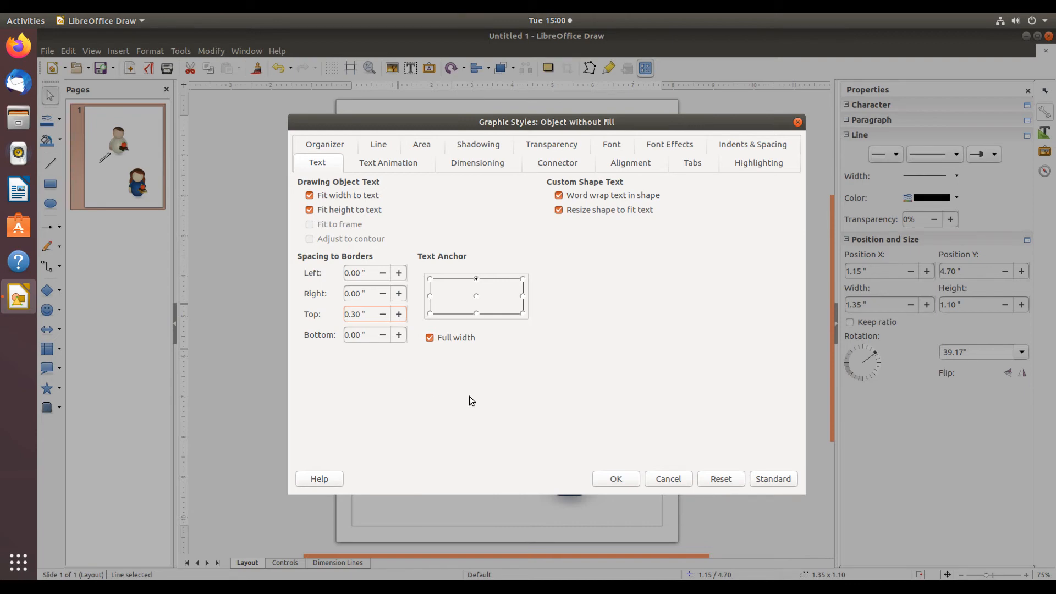
{"action": "mouse_move", "coordinate": [623, 456]}
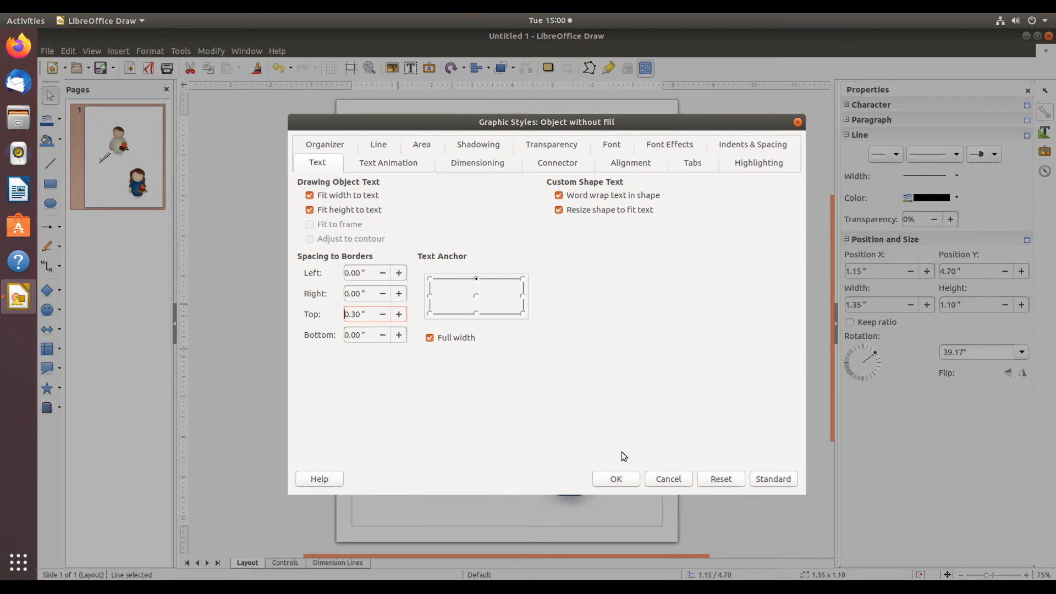
{"action": "left_click", "coordinate": [616, 479]}
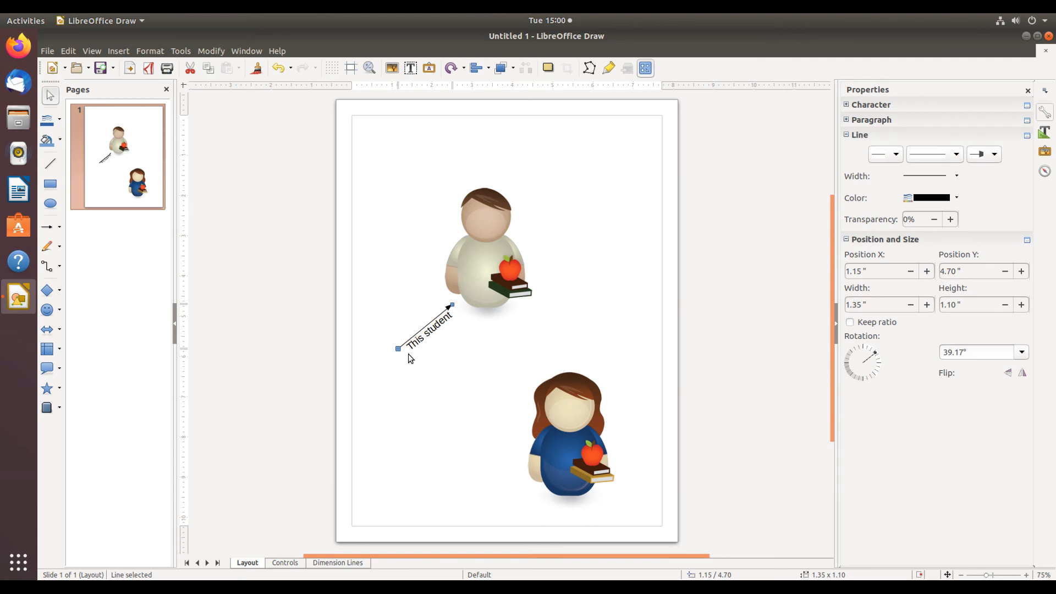
{"action": "mouse_move", "coordinate": [430, 362]}
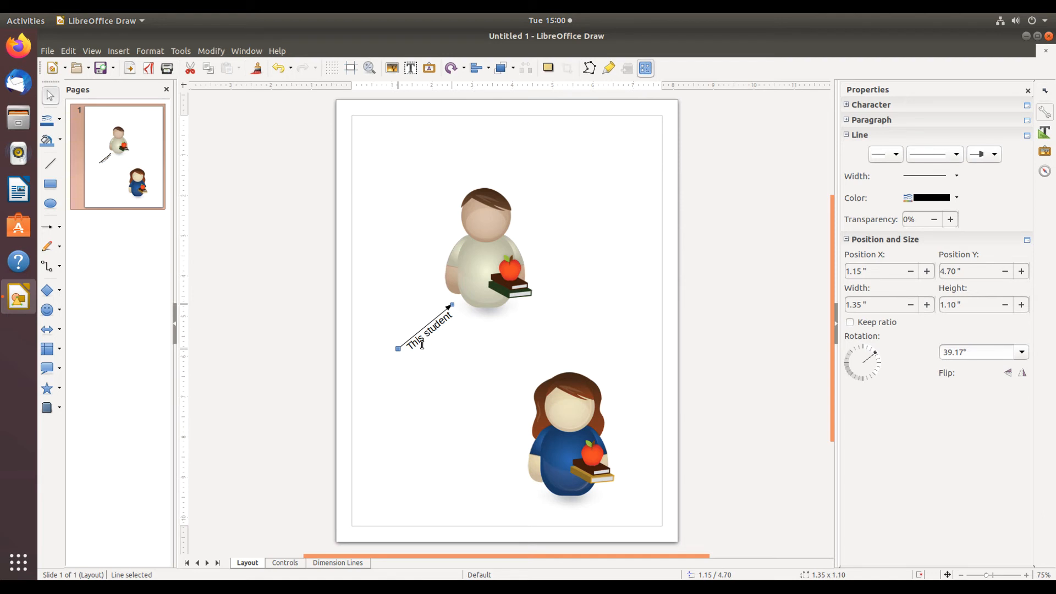
{"action": "mouse_move", "coordinate": [416, 315]}
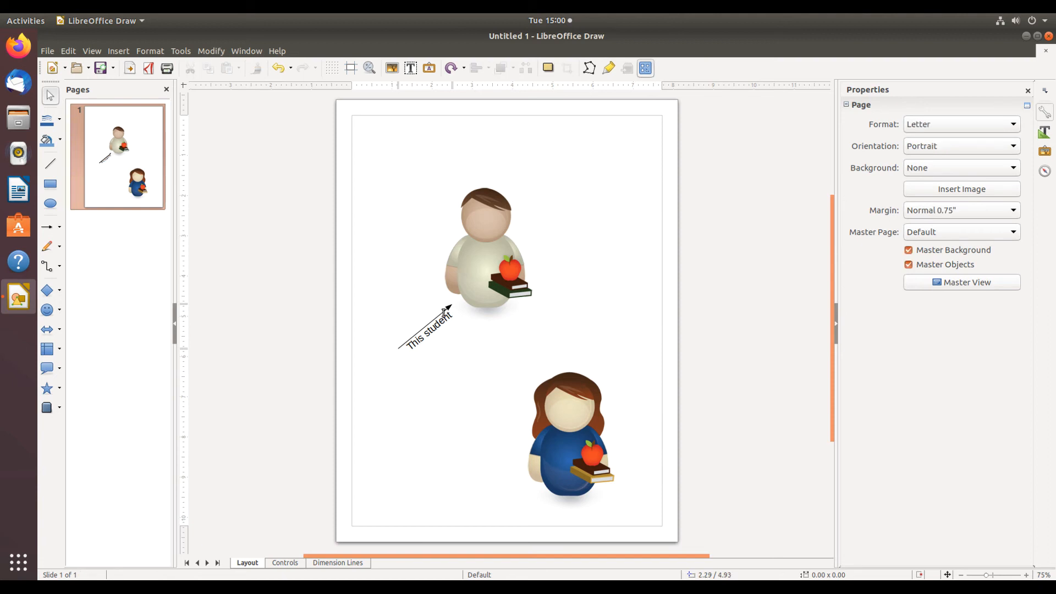
{"action": "left_click", "coordinate": [426, 330]}
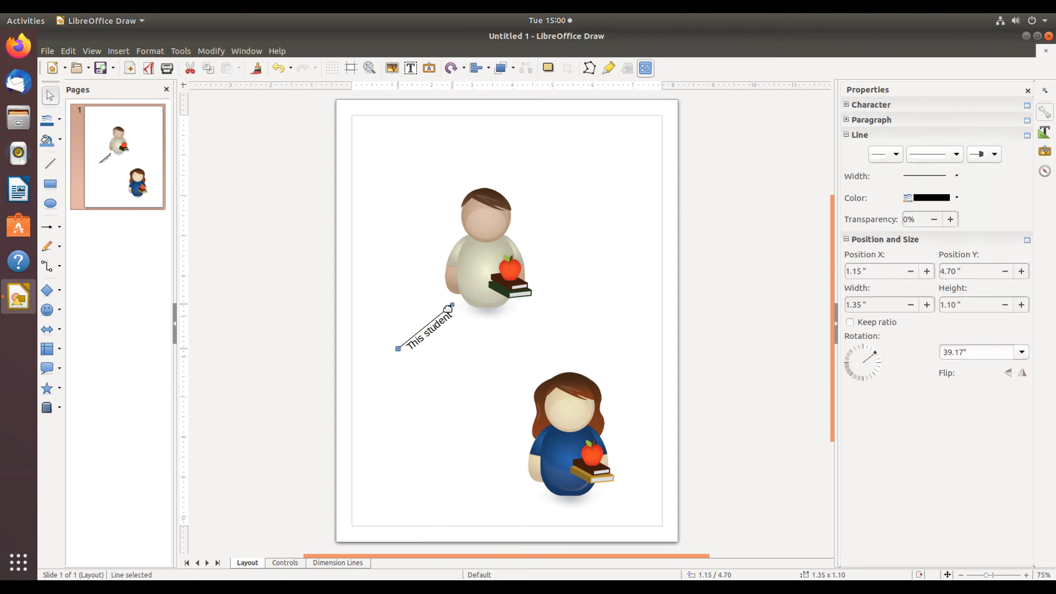